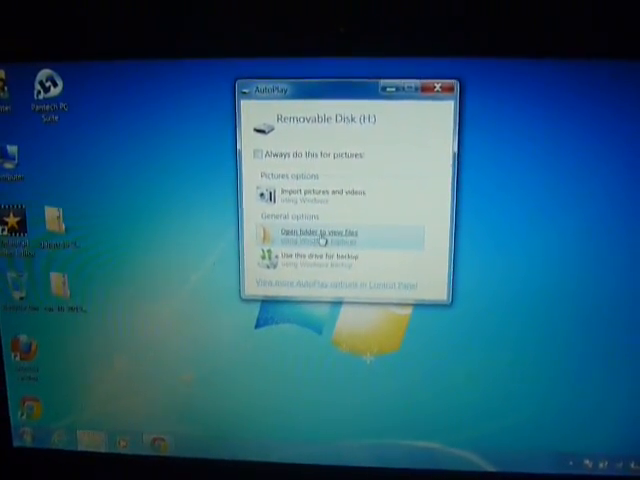
- Open Removable Disk (H:) as a folder from the AutoPlay dialog to view its files
{"action": "left_click", "coordinate": [310, 233]}
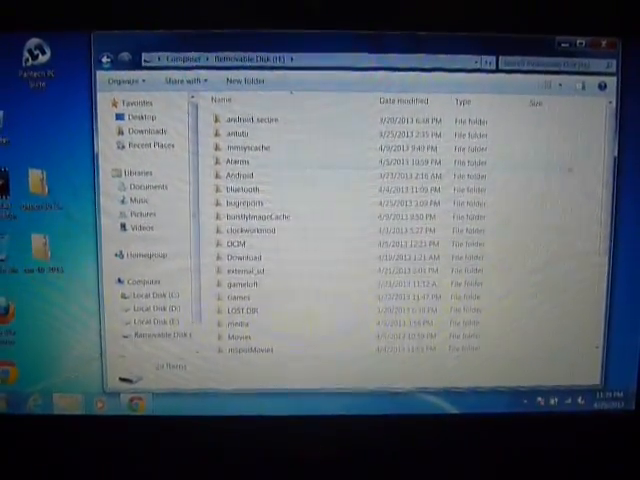
{"action": "scroll", "scroll_direction": "down", "scroll_amount": 3}
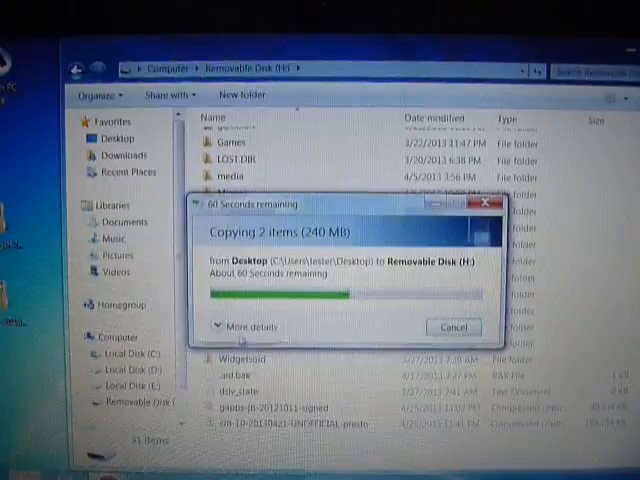
- Expand the copy progress dialog to show details of the zip file transfer
{"action": "left_click", "coordinate": [247, 326]}
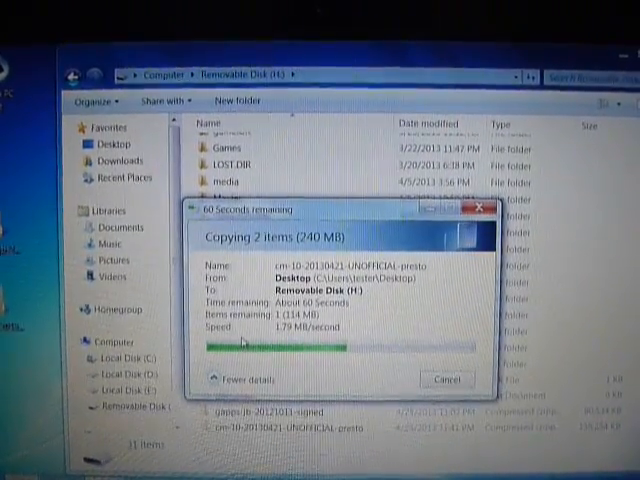